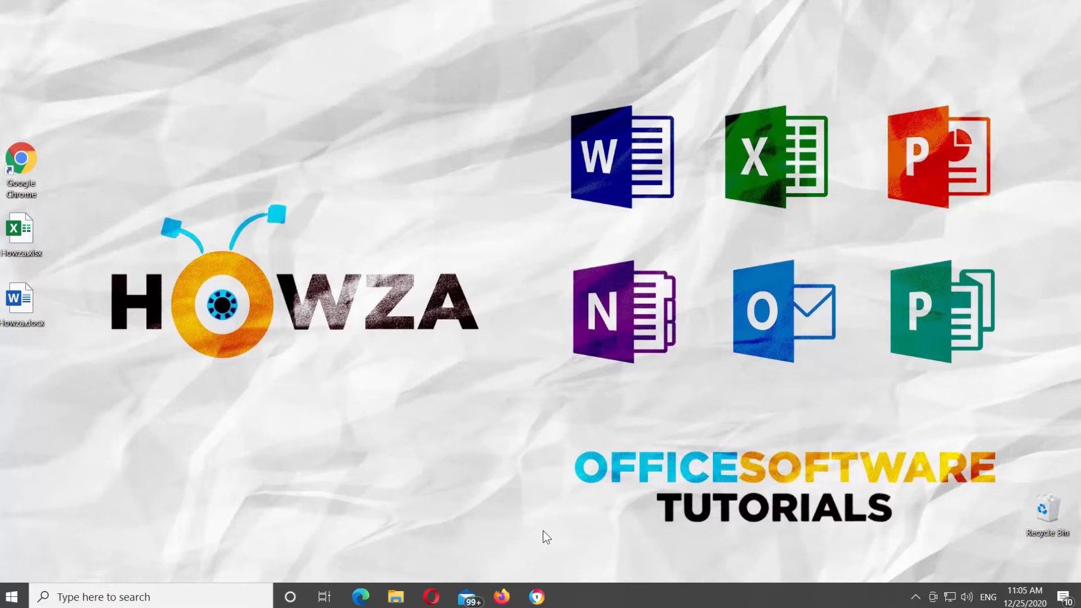
# Open the Howza.xlsx workbook from the desktop
pyautogui.doubleClick(20, 230)
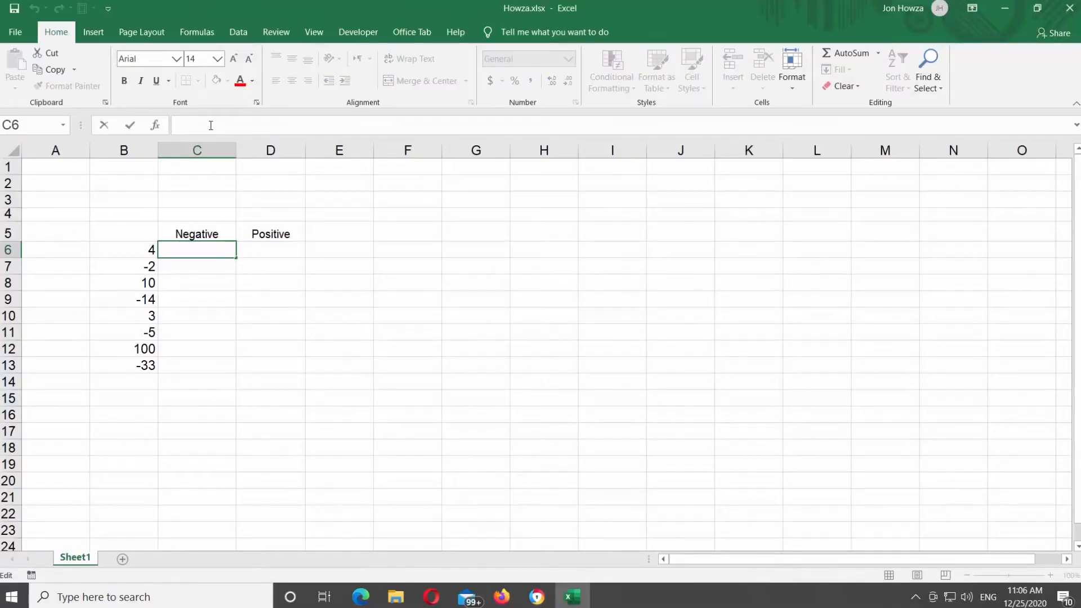
# Enter =IF(B6<0,B6,"") in C6 so only a negative B6 value shows
pyautogui.write('=i')
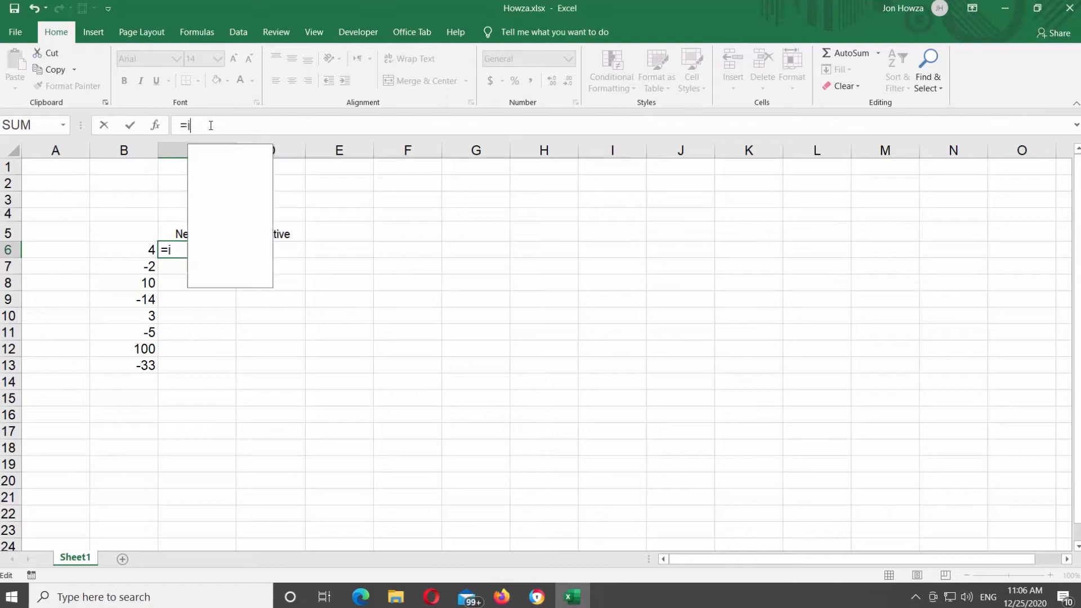
pyautogui.write('f(')
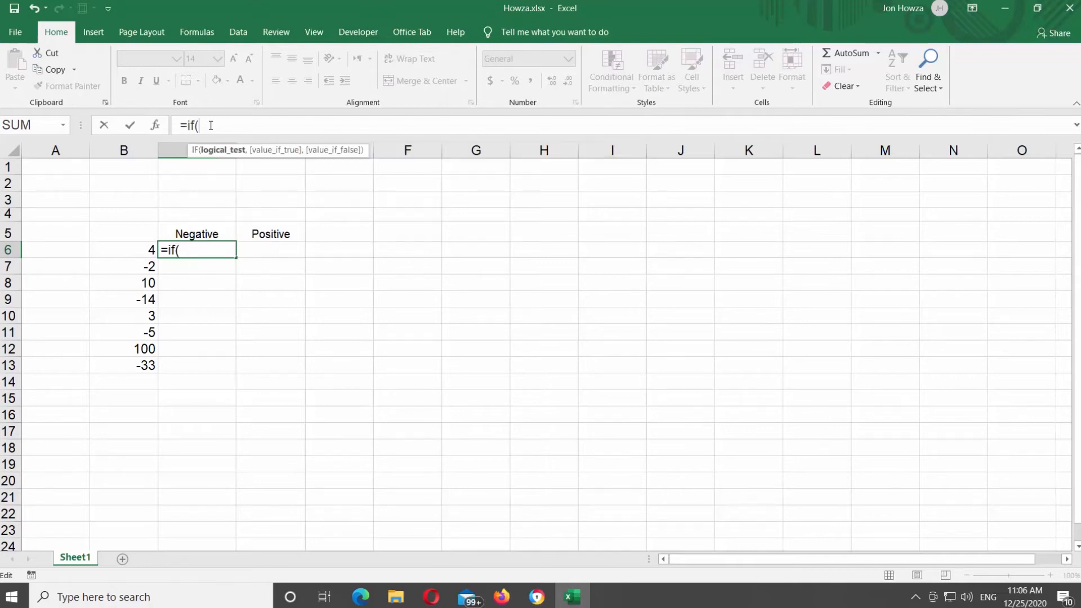
pyautogui.click(123, 250)
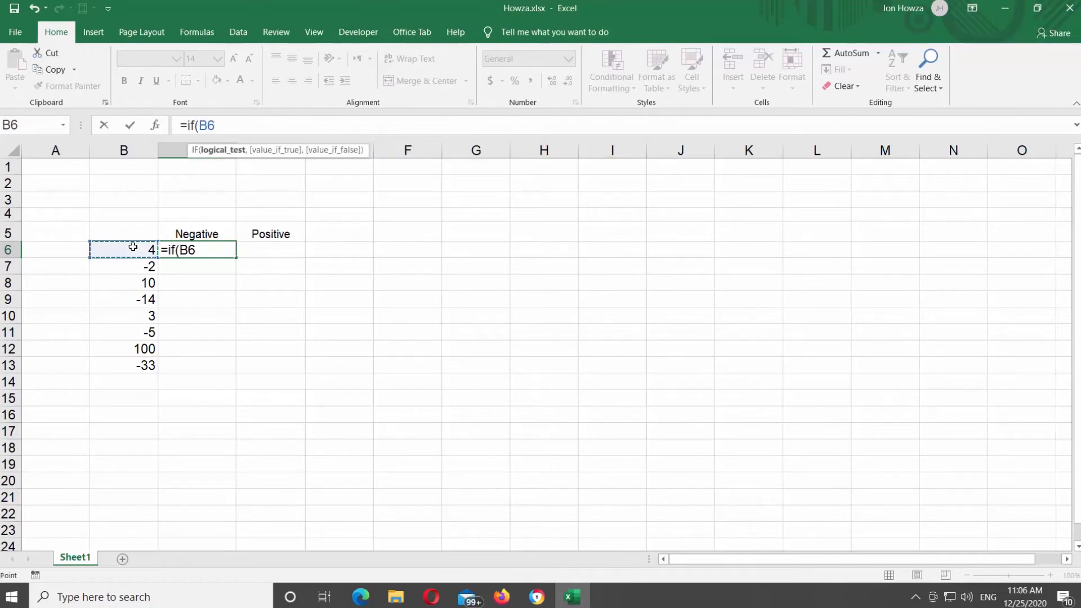
pyautogui.write('<0')
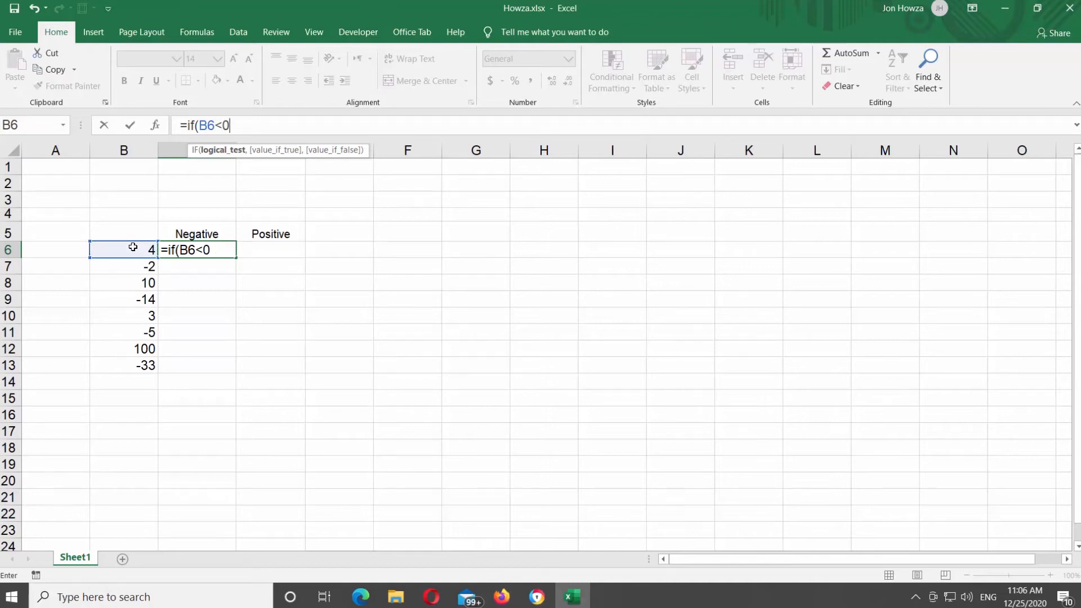
pyautogui.write(',')
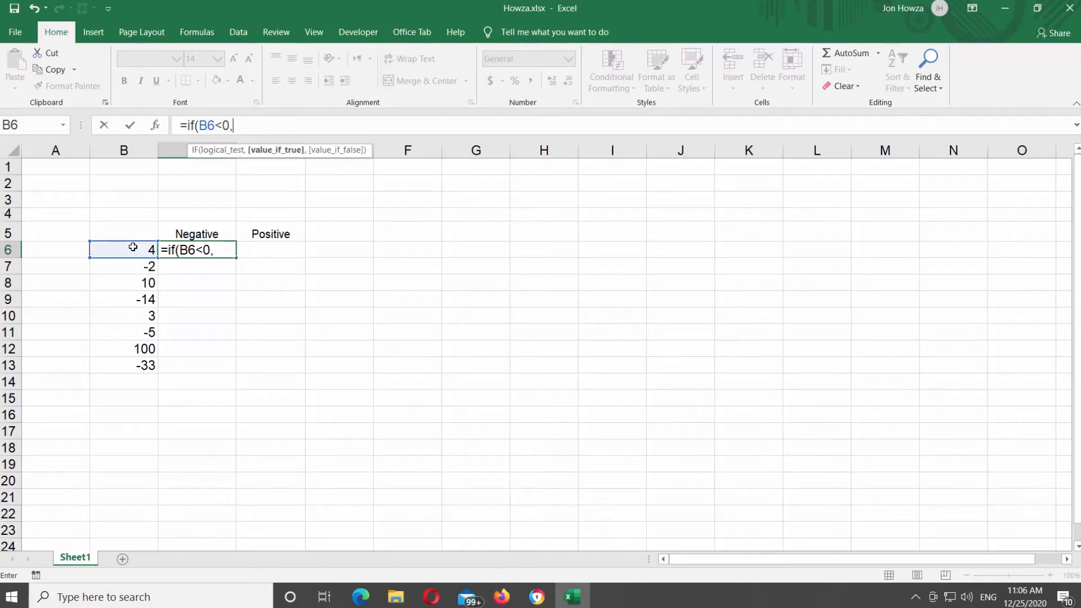
pyautogui.click(124, 248)
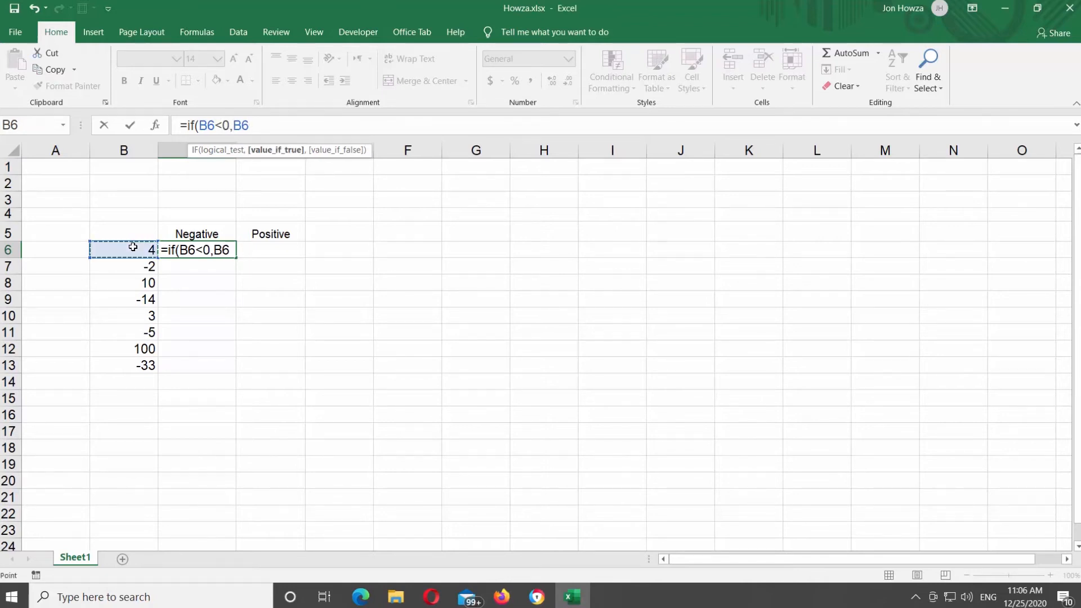
pyautogui.write(',""')
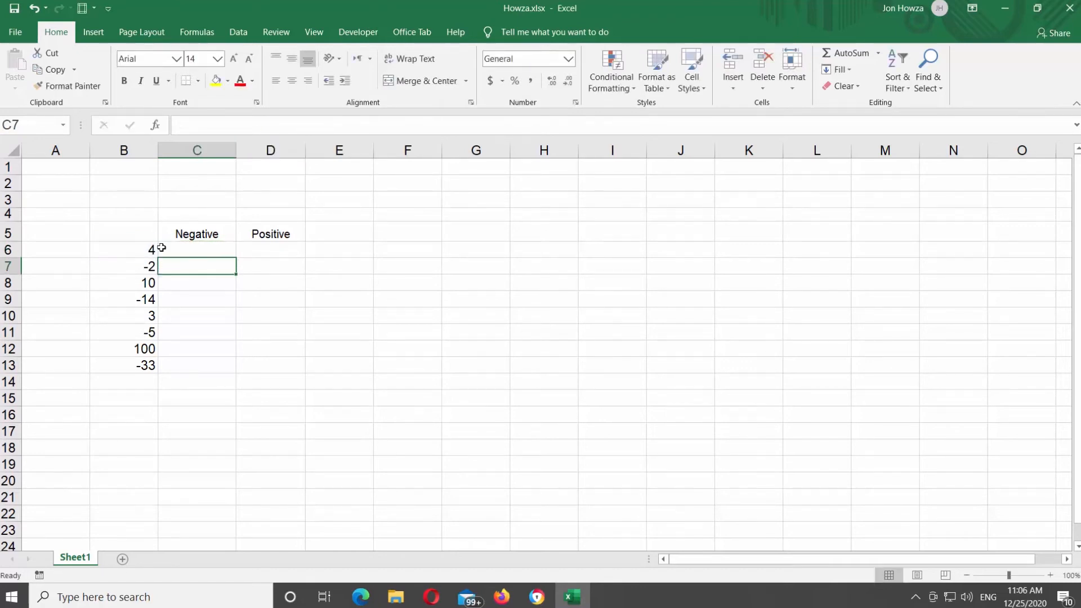
# Fill C6's negative formula down to C13, showing -2, -14, -5 and -33
pyautogui.click(196, 249)
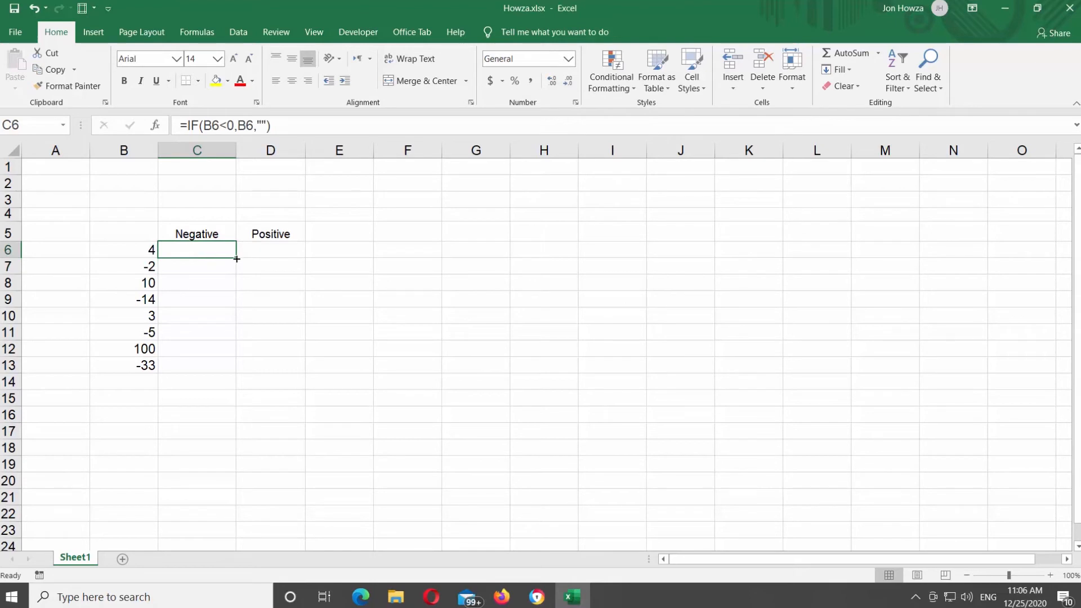
pyautogui.moveTo(236, 258); pyautogui.dragTo(236, 371)
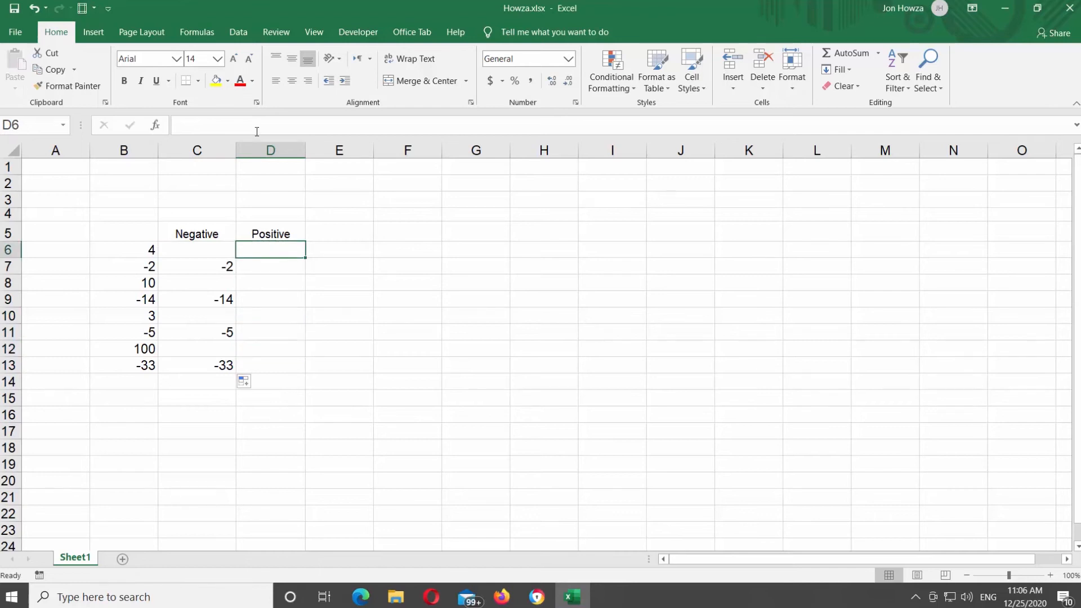
# Enter =IF(B6>0,B6,"") in D6 and fill it down to D13
pyautogui.write('=if')
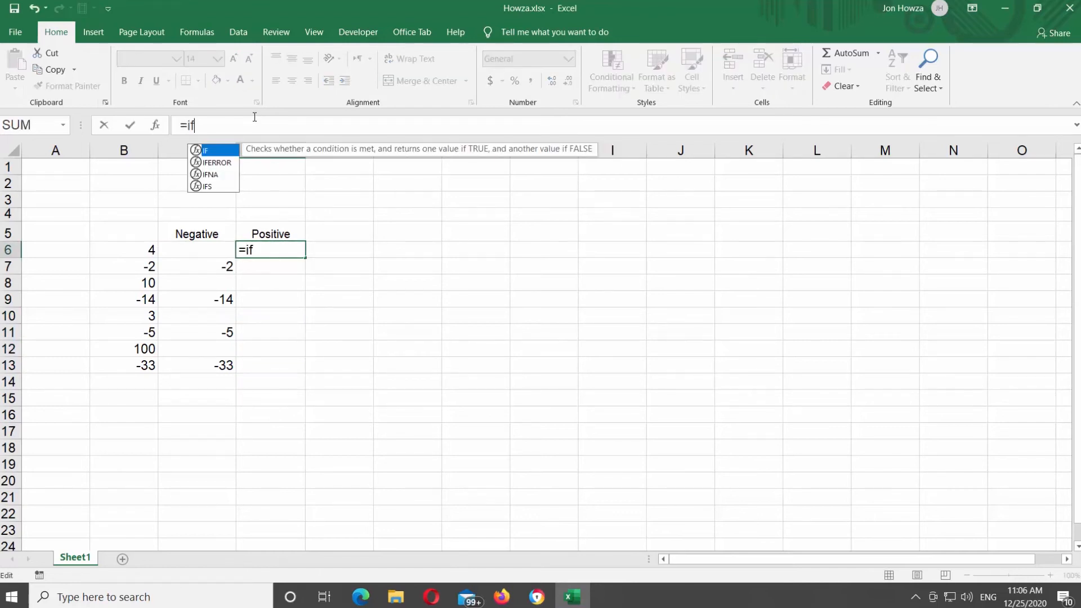
pyautogui.write('(')
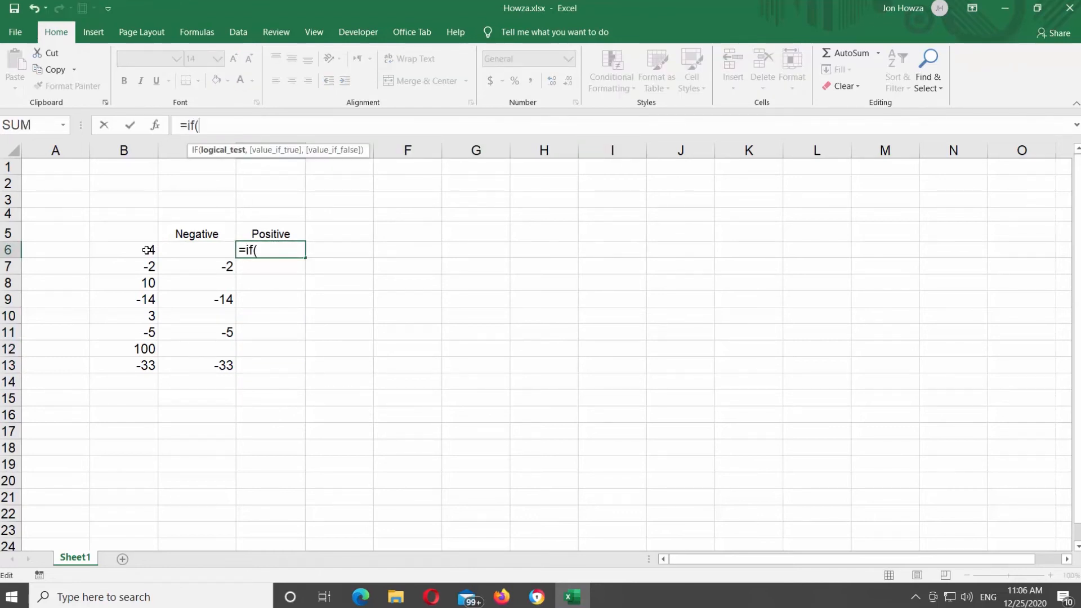
pyautogui.click(123, 249)
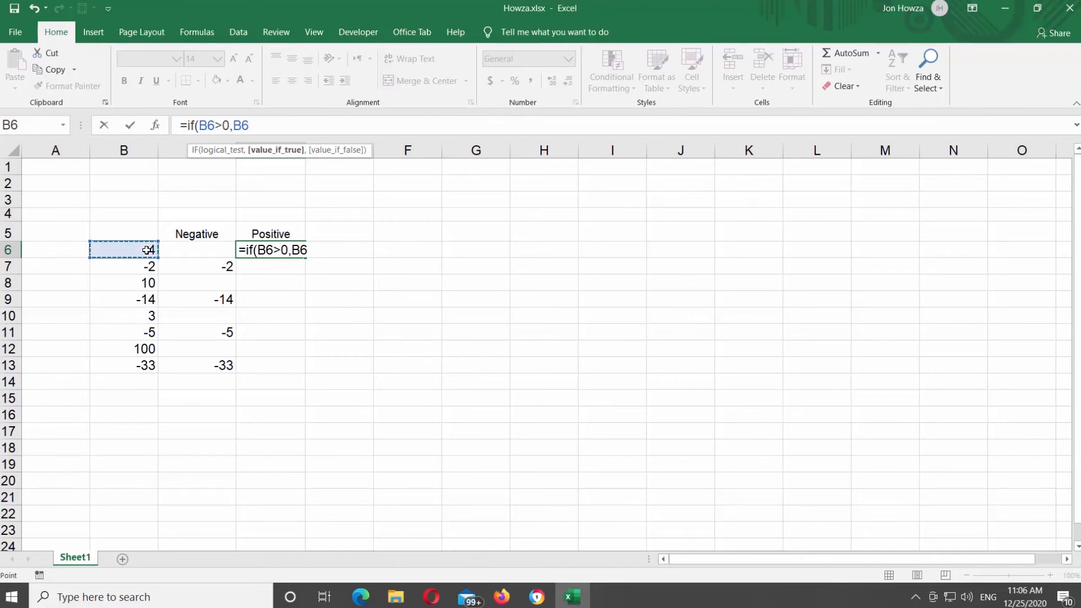
pyautogui.write(',"")')
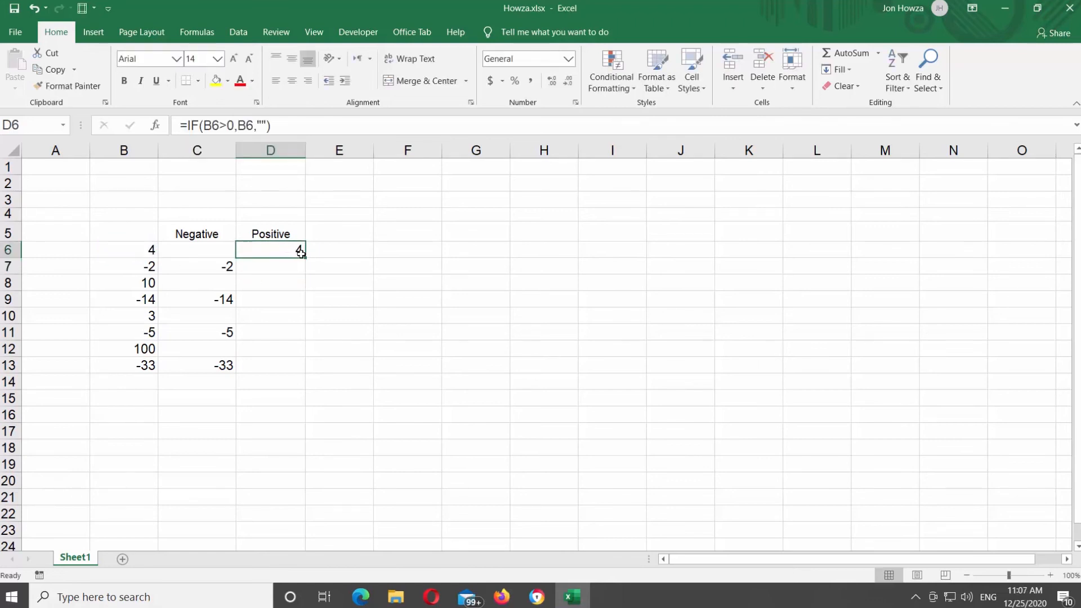
pyautogui.moveTo(299, 249); pyautogui.dragTo(299, 366)
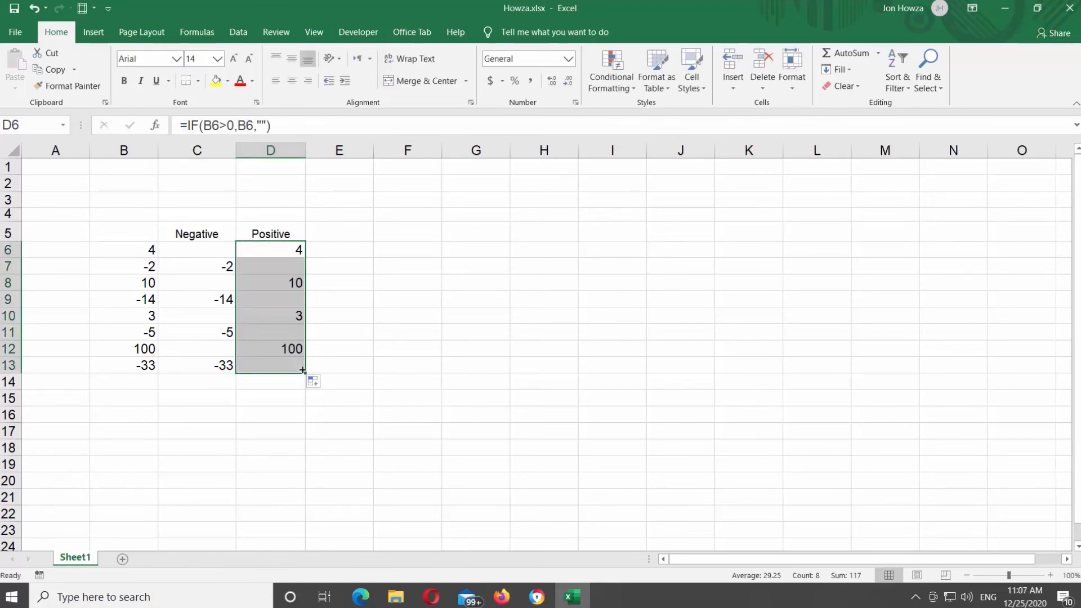